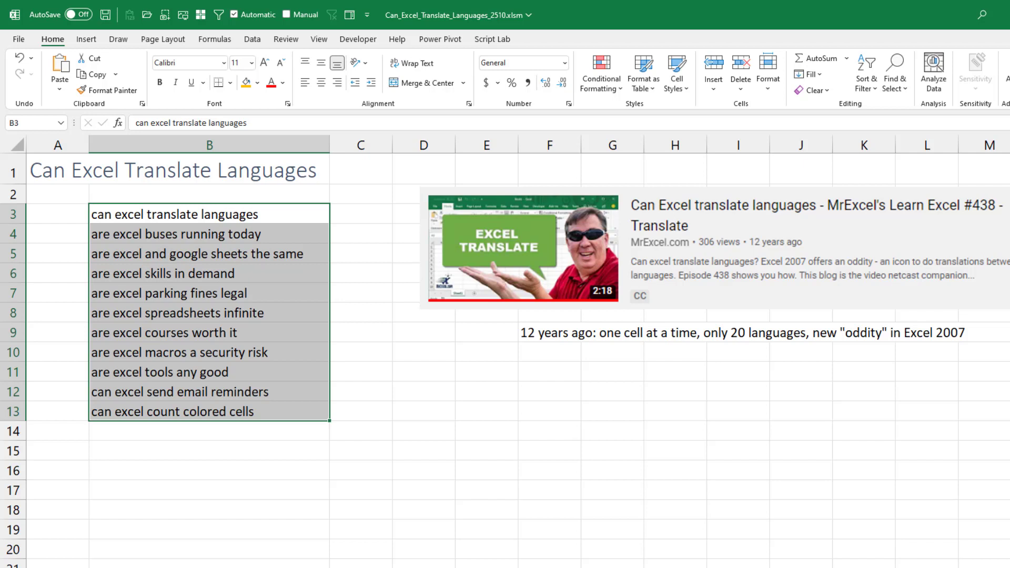
{"action": "mouse_move", "coordinate": [555, 504]}
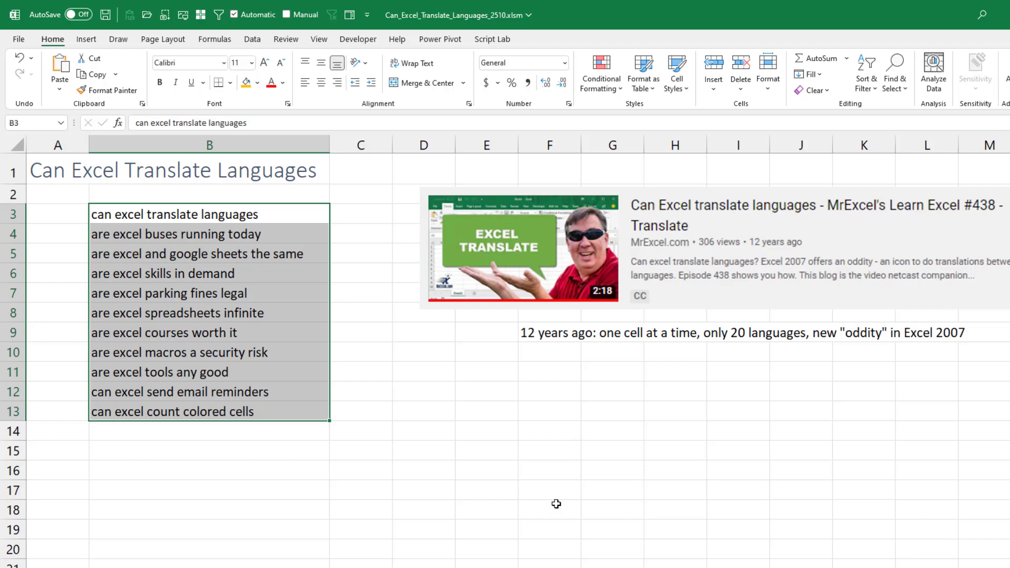
{"action": "mouse_move", "coordinate": [606, 487]}
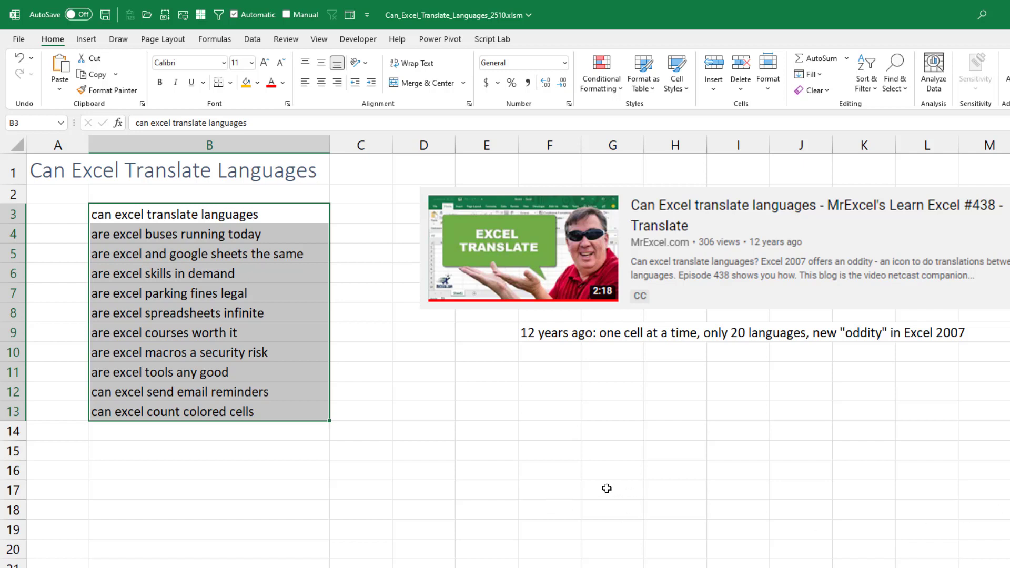
{"action": "mouse_move", "coordinate": [140, 211]}
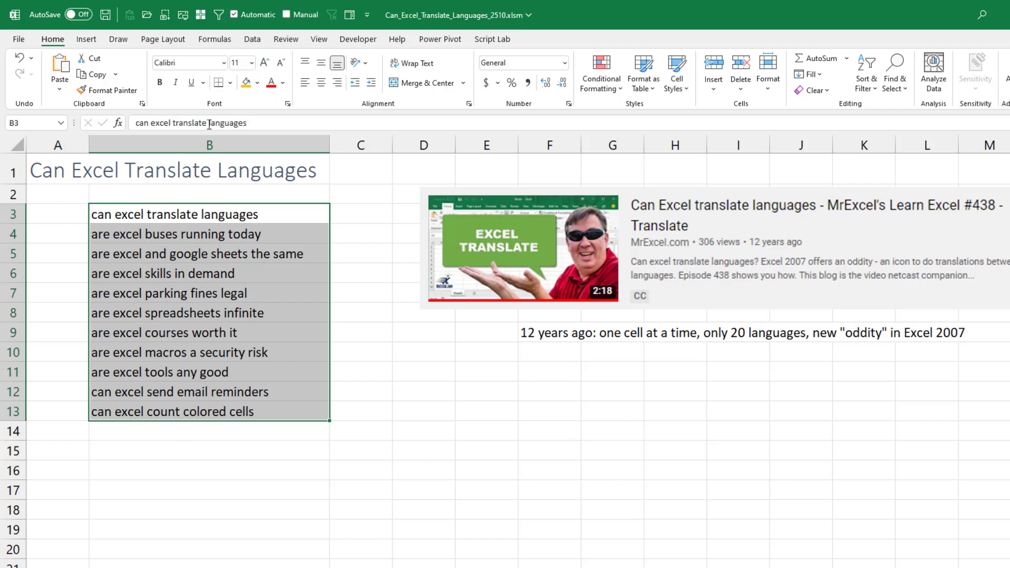
Step: Translate the selected English phrases via Review > Translate, then browse the target-language list
{"action": "left_click", "coordinate": [285, 39]}
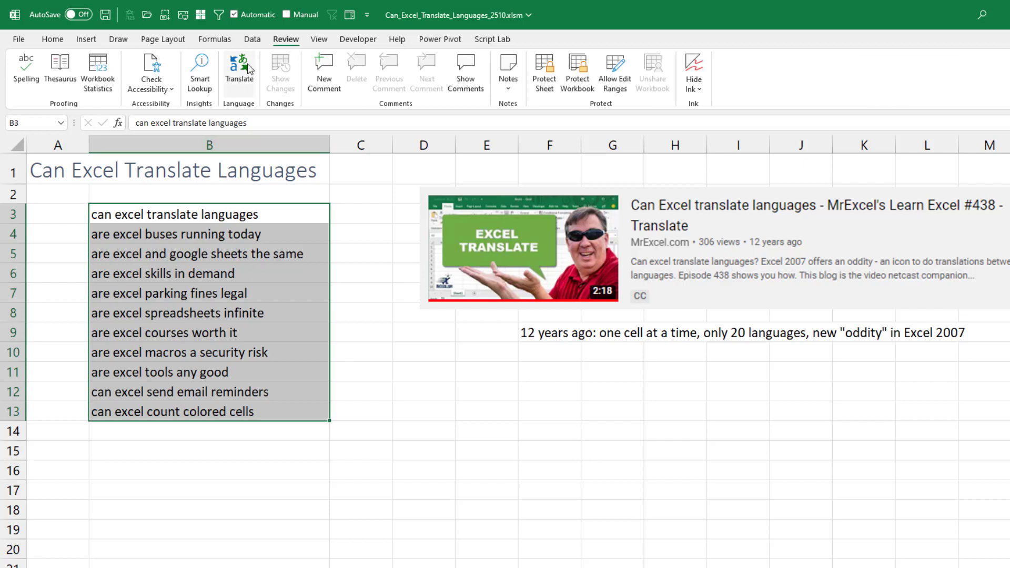
{"action": "left_click", "coordinate": [239, 67]}
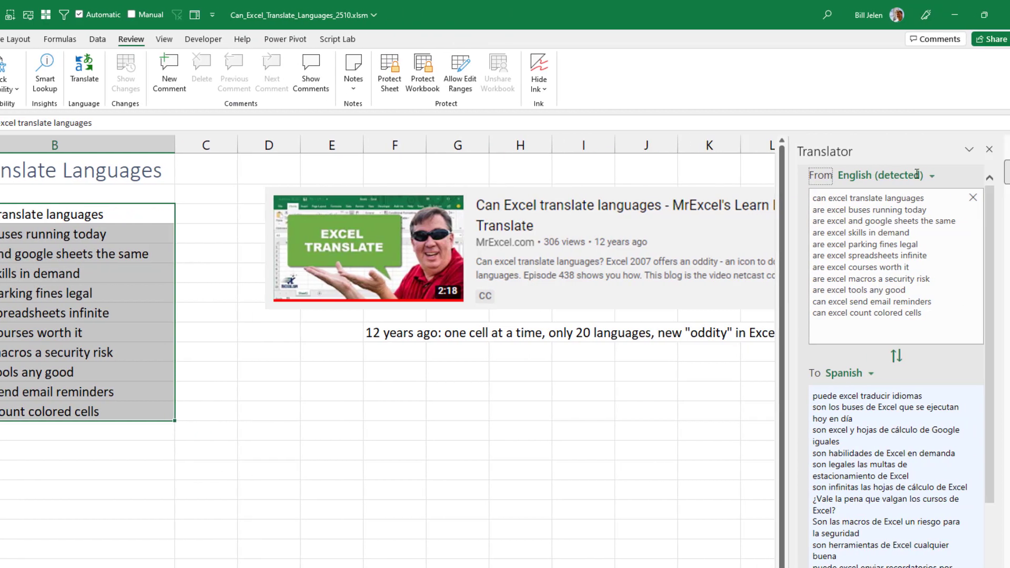
{"action": "mouse_move", "coordinate": [933, 269]}
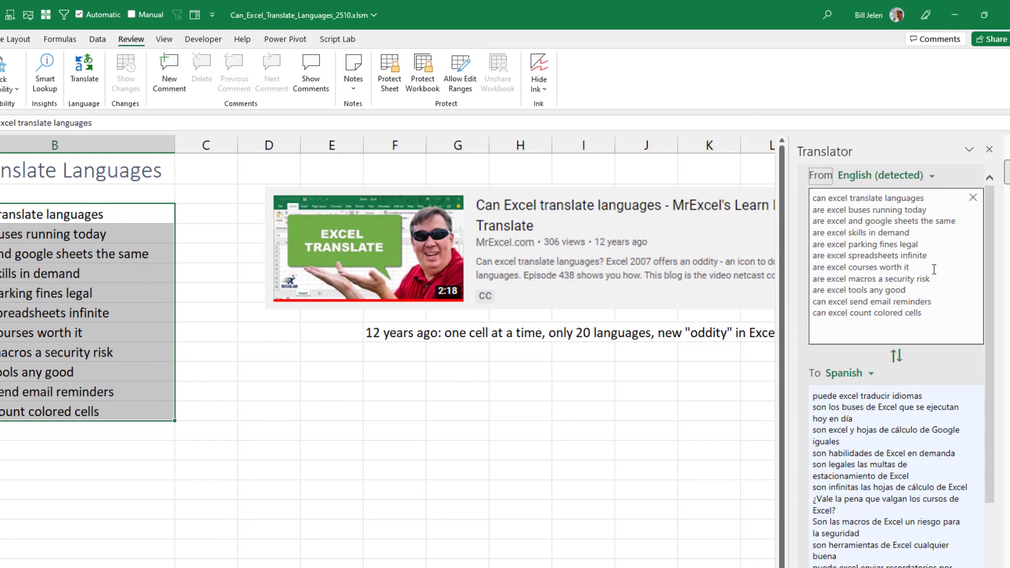
{"action": "left_click", "coordinate": [849, 372]}
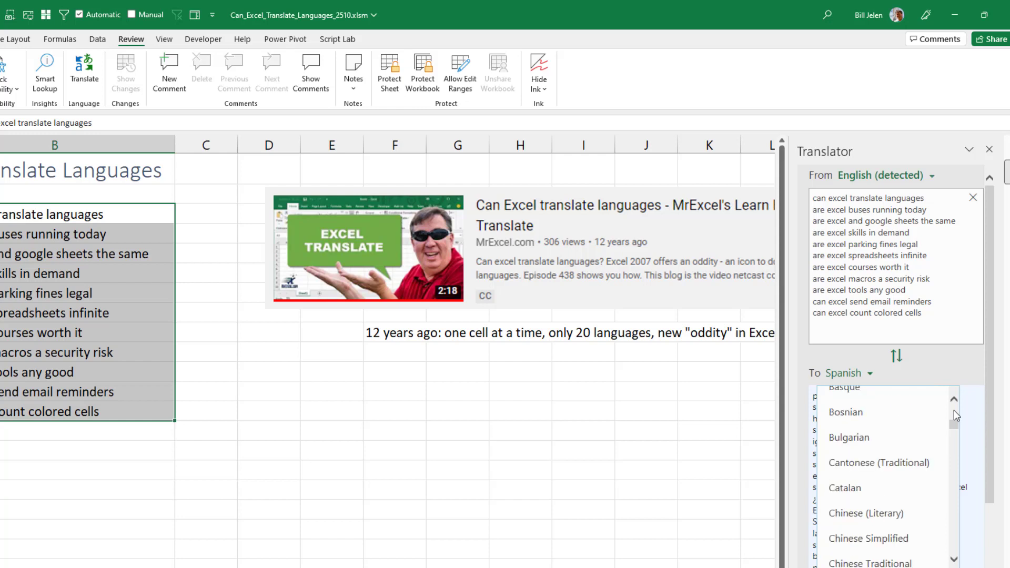
{"action": "scroll", "scroll_direction": "down", "scroll_amount": 3}
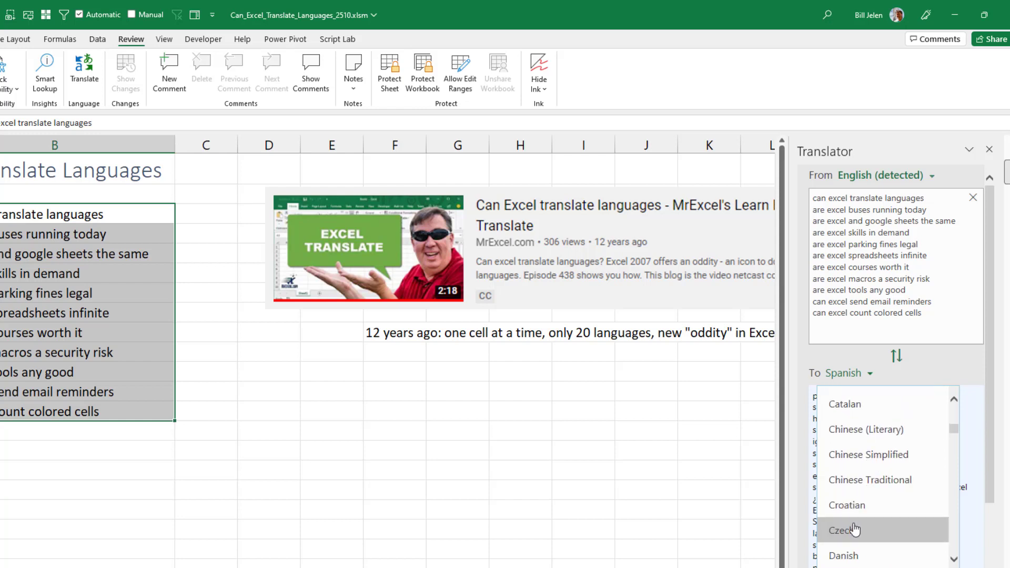
Step: Switch the target language to Czech and look up dictionary meanings of překládat
{"action": "left_click", "coordinate": [845, 529]}
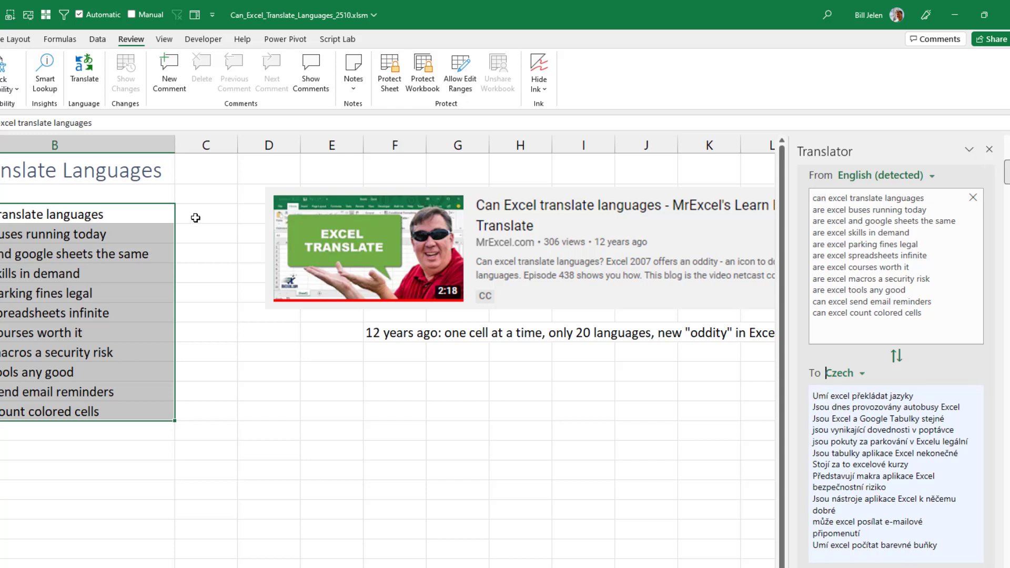
{"action": "mouse_move", "coordinate": [696, 341]}
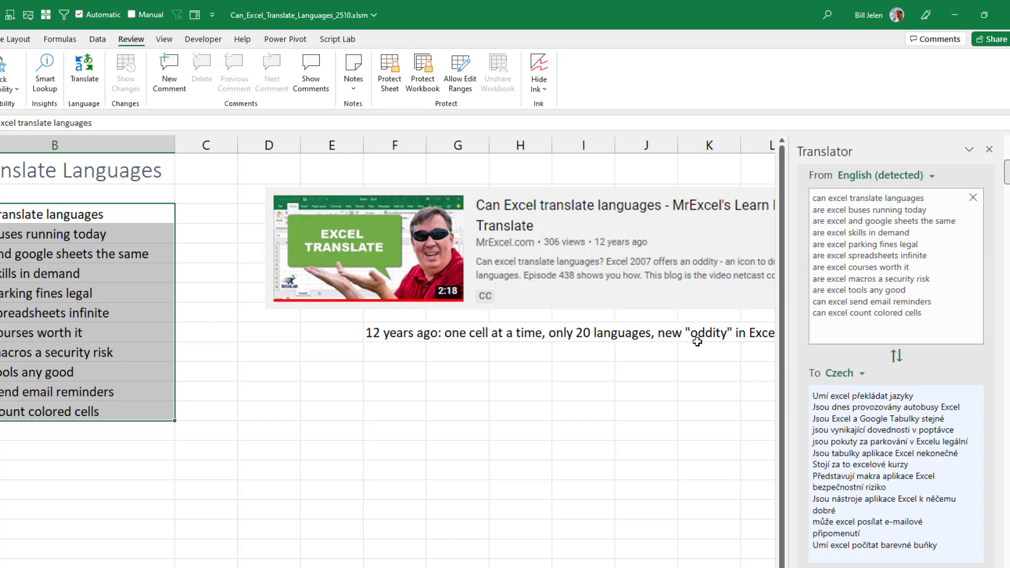
{"action": "right_click", "coordinate": [837, 399]}
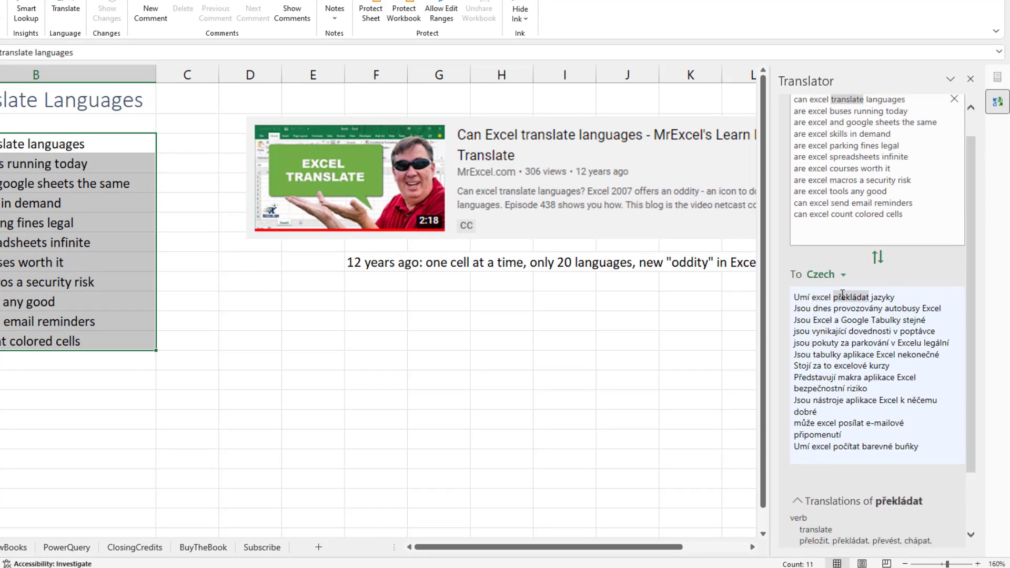
Step: Insert the Czech translation block into cell C3 of the worksheet
{"action": "left_click", "coordinate": [803, 296]}
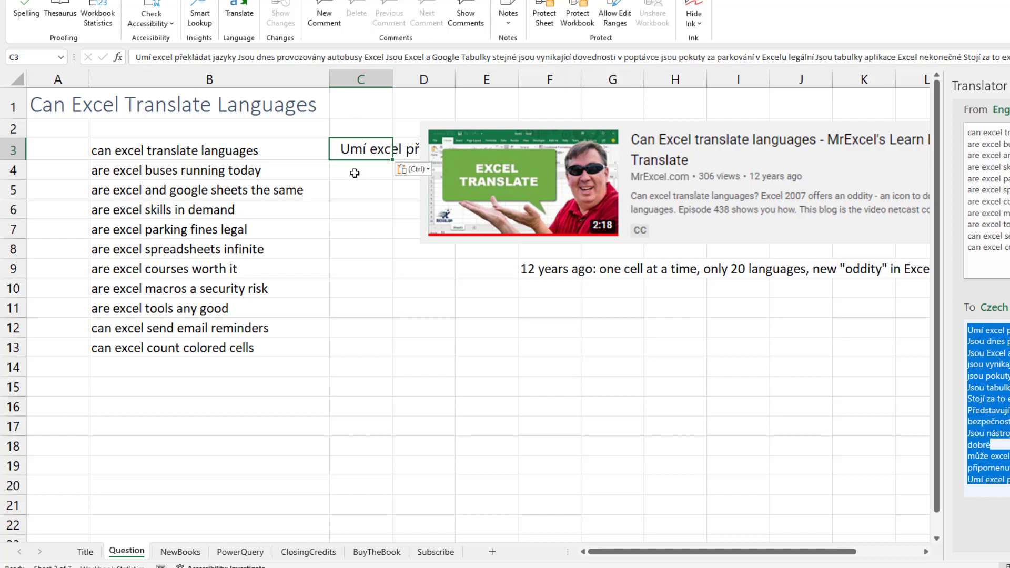
{"action": "mouse_move", "coordinate": [344, 301]}
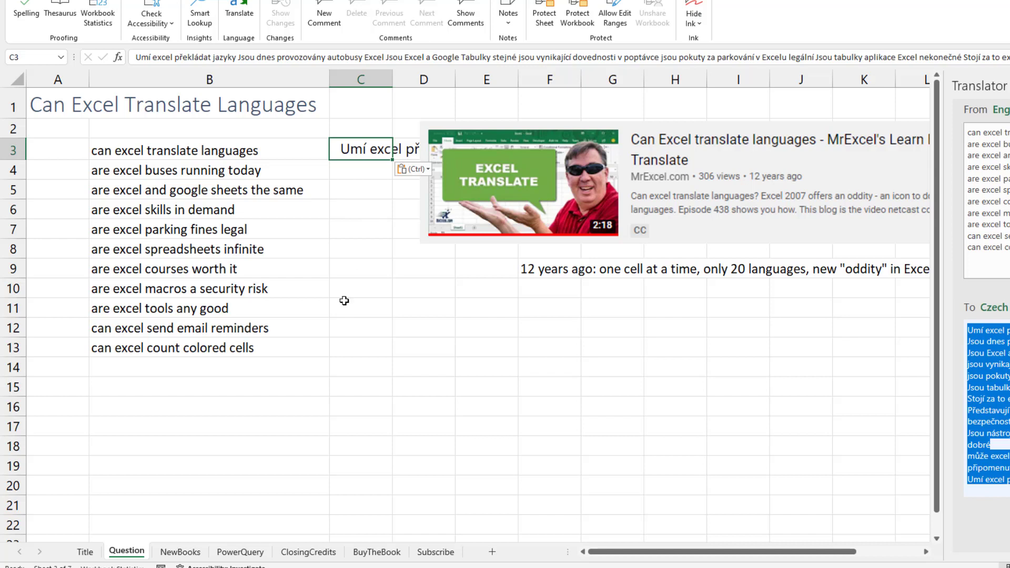
{"action": "mouse_move", "coordinate": [166, 162]}
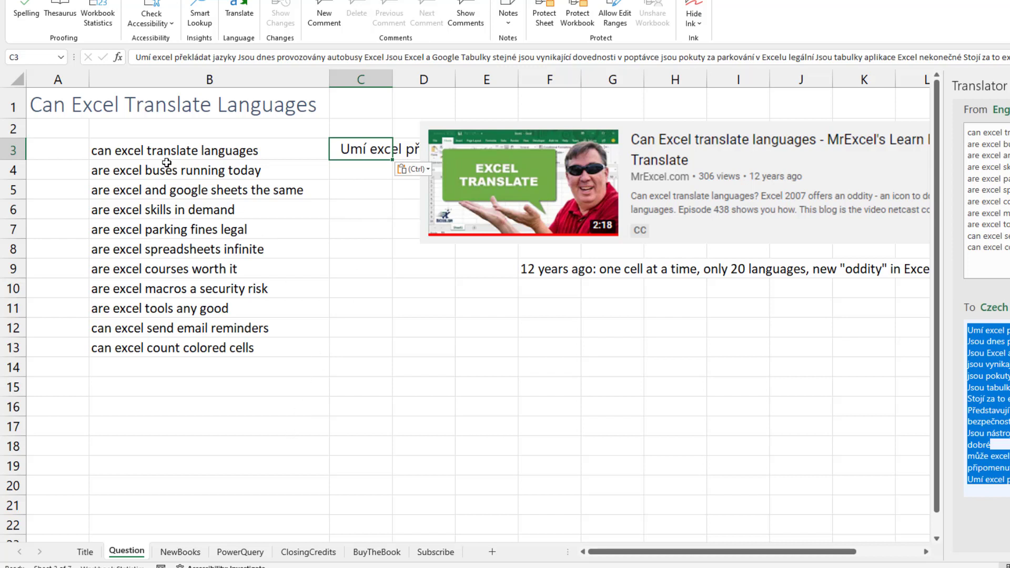
{"action": "mouse_move", "coordinate": [207, 514]}
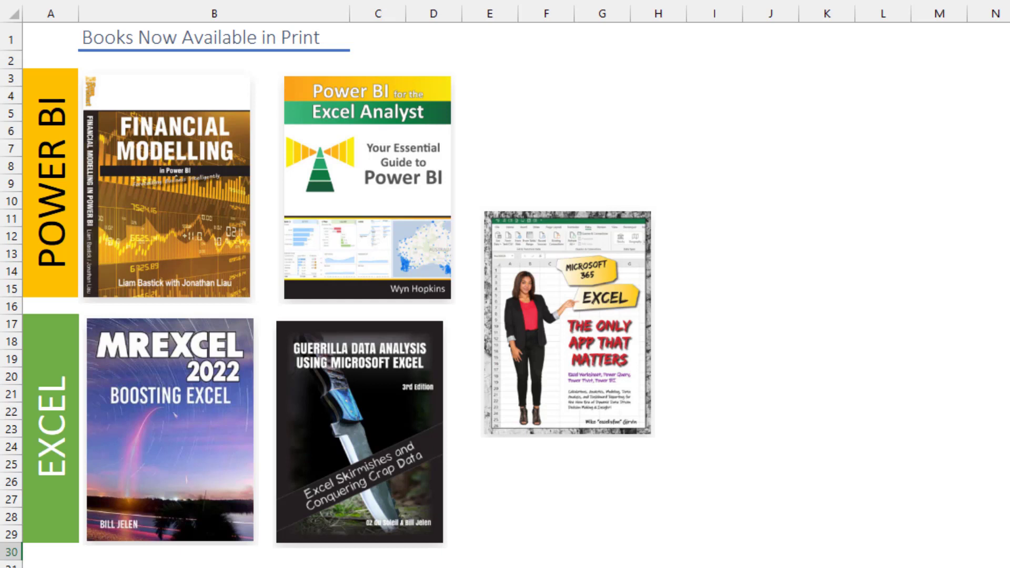
{"action": "mouse_move", "coordinate": [194, 218]}
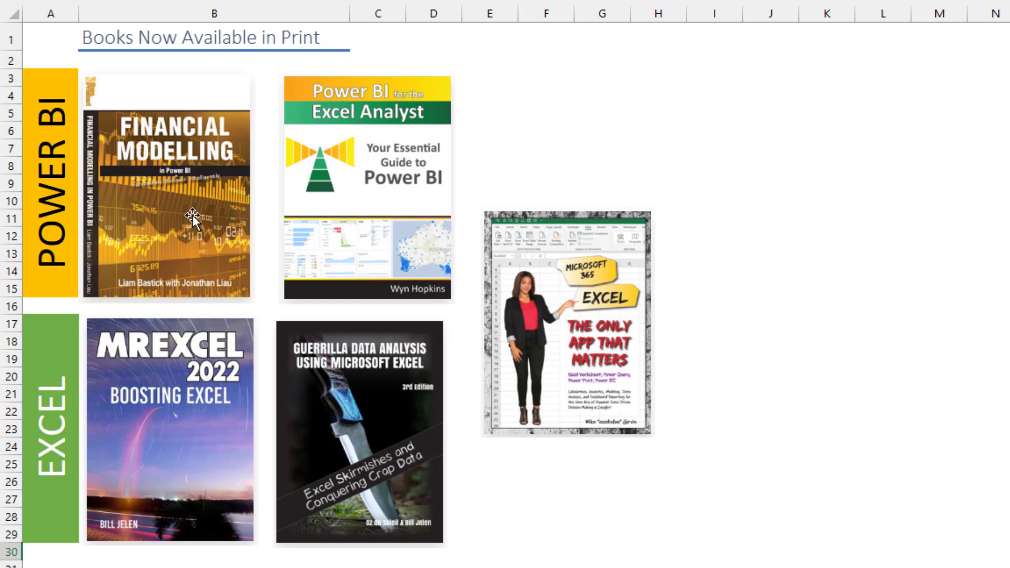
{"action": "mouse_move", "coordinate": [208, 197]}
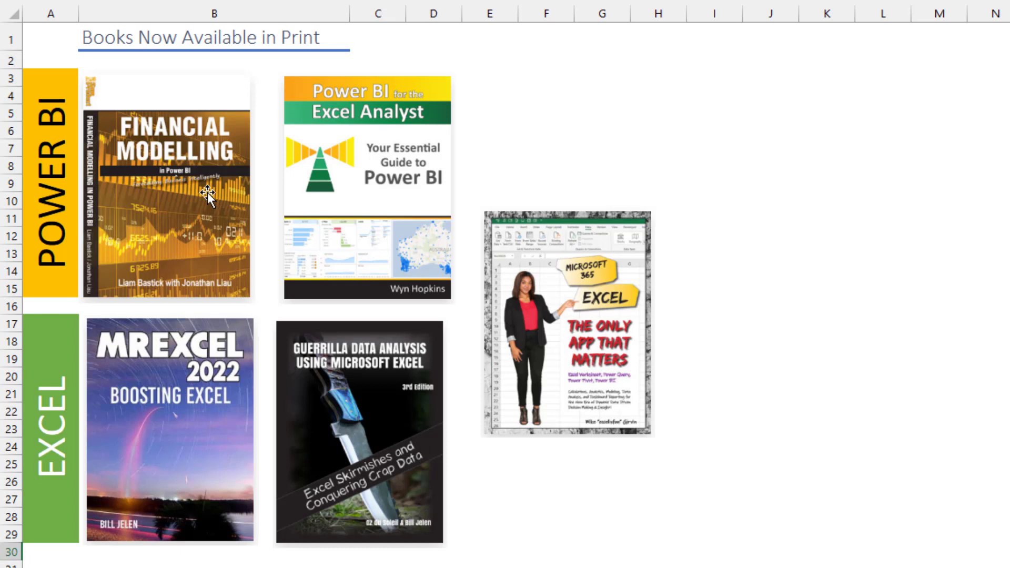
{"action": "mouse_move", "coordinate": [360, 205]}
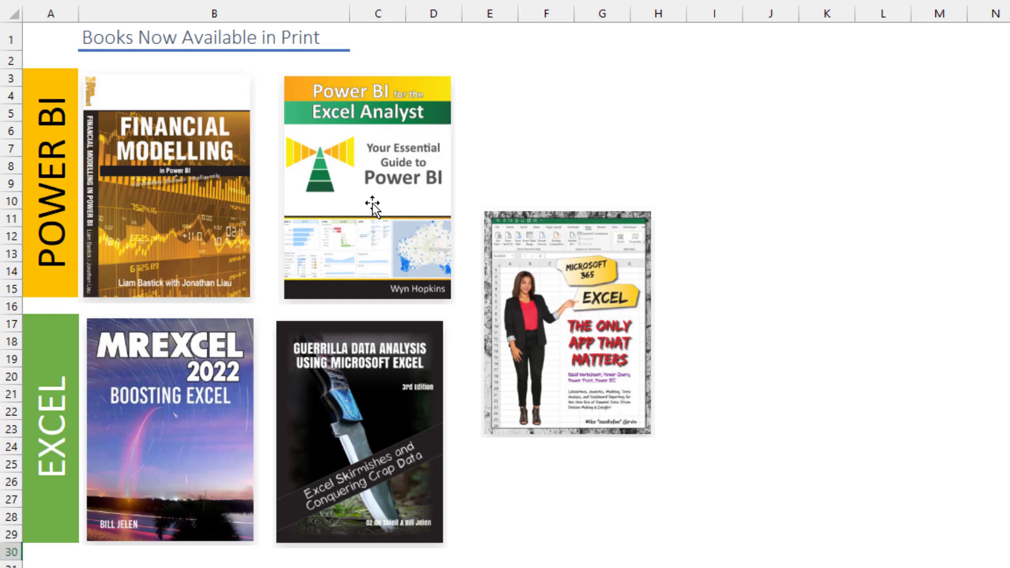
{"action": "mouse_move", "coordinate": [406, 391]}
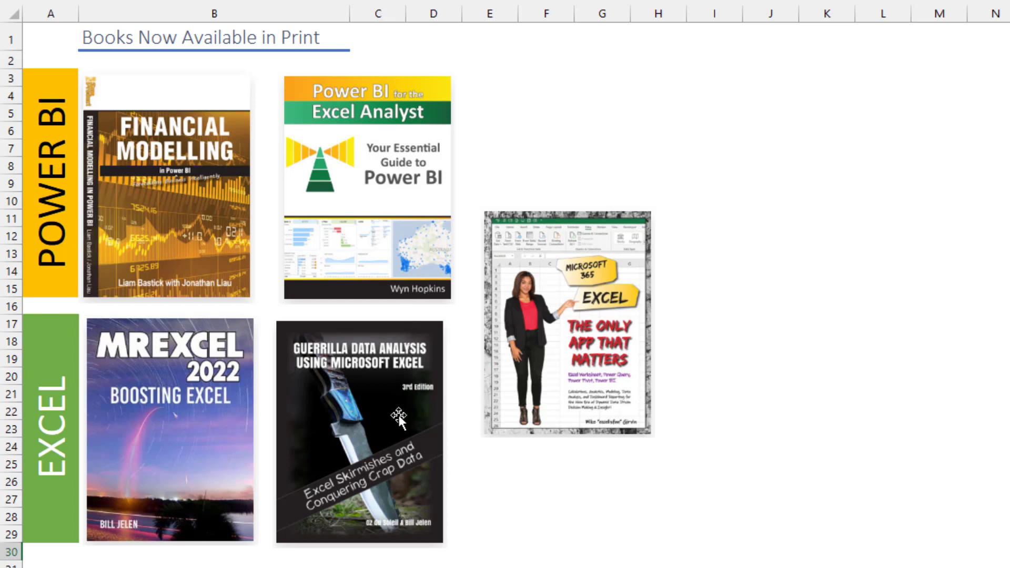
{"action": "mouse_move", "coordinate": [419, 409]}
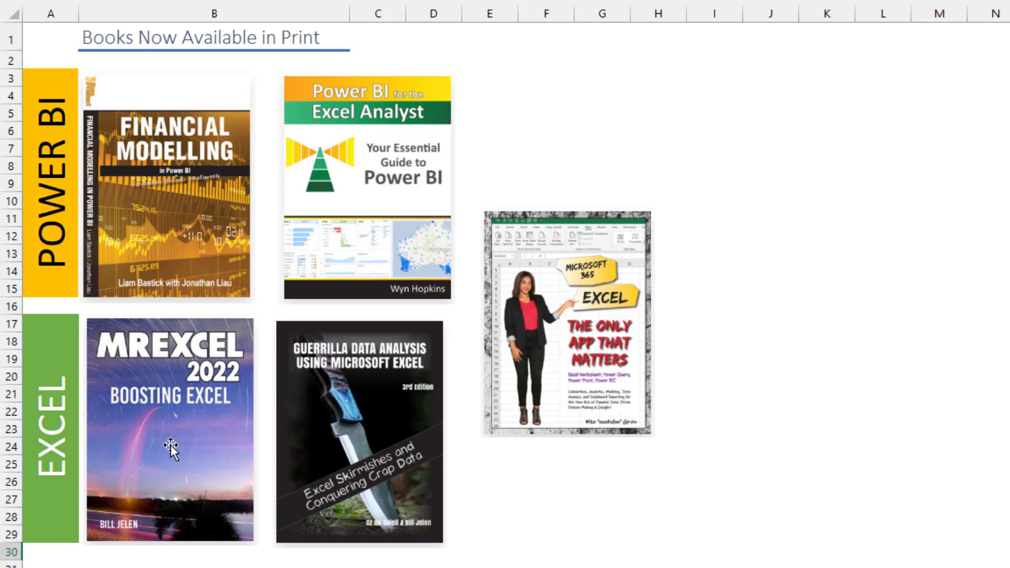
{"action": "mouse_move", "coordinate": [697, 179]}
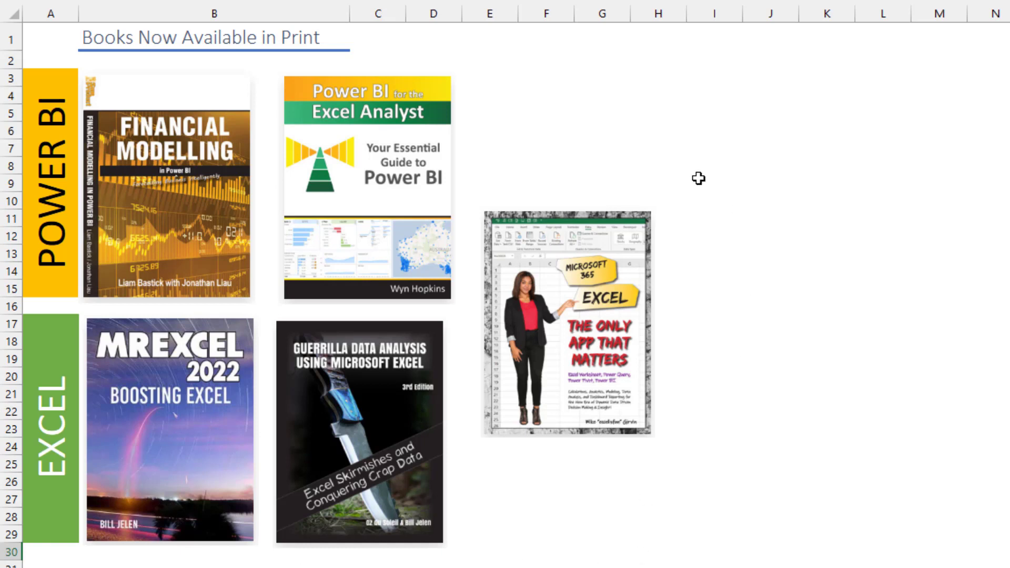
{"action": "mouse_move", "coordinate": [744, 181]}
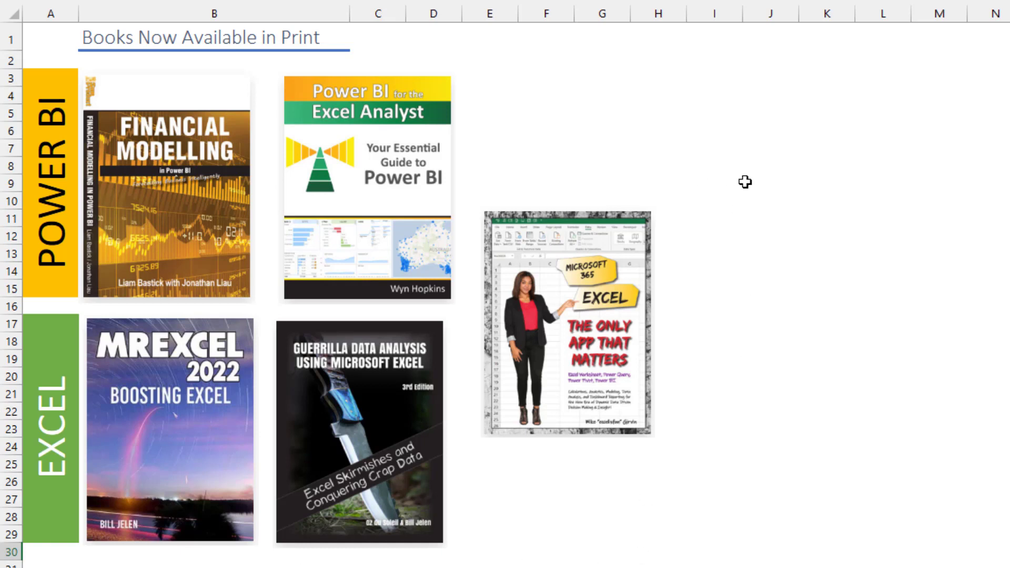
{"action": "mouse_move", "coordinate": [744, 178]}
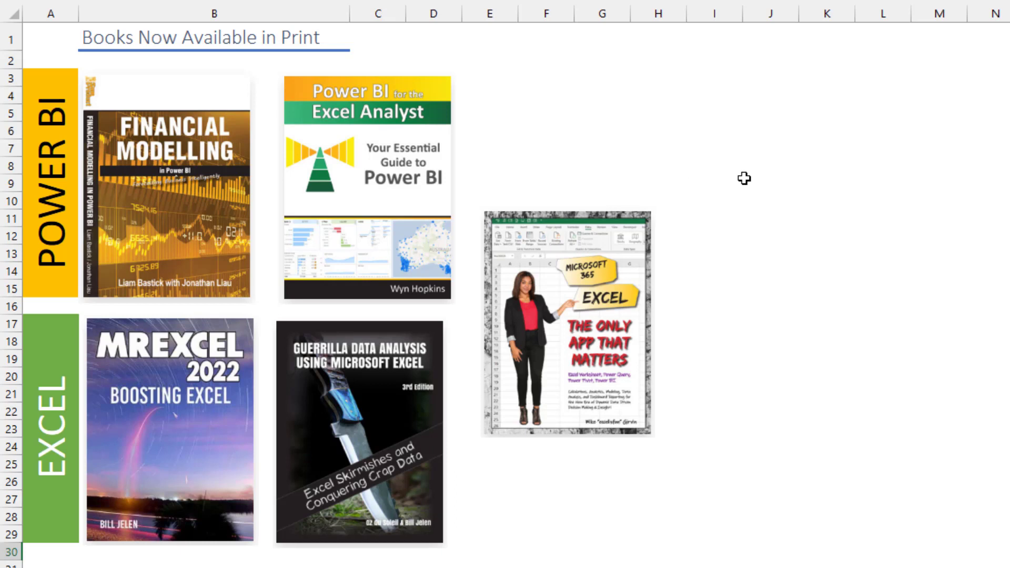
{"action": "mouse_move", "coordinate": [708, 312]}
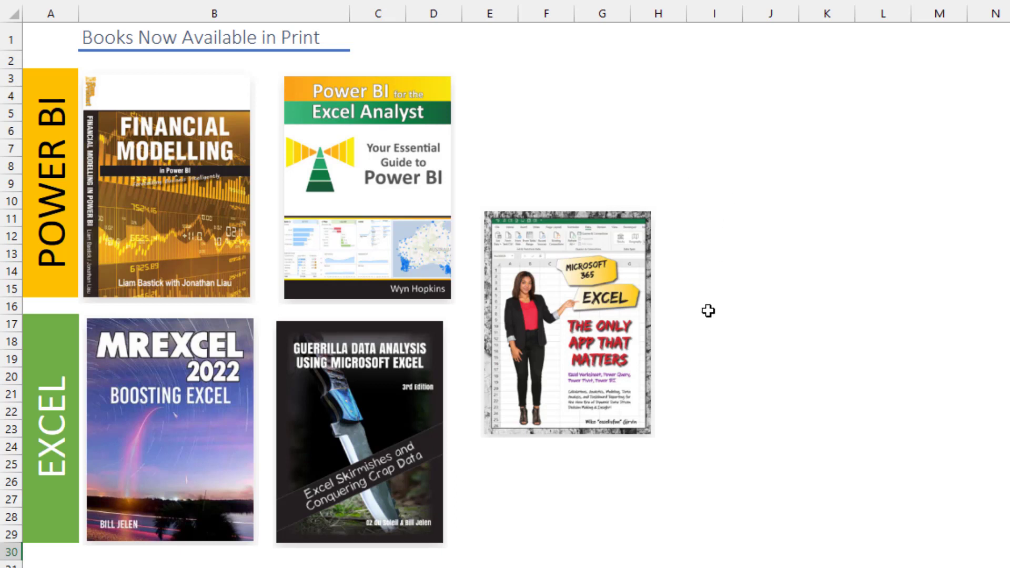
{"action": "mouse_move", "coordinate": [719, 332]}
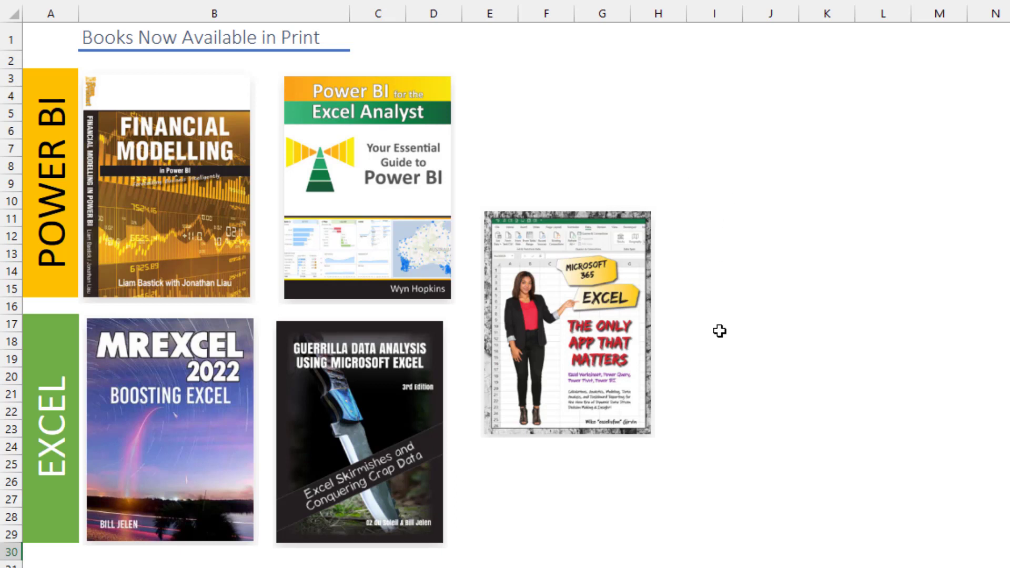
{"action": "mouse_move", "coordinate": [721, 325]}
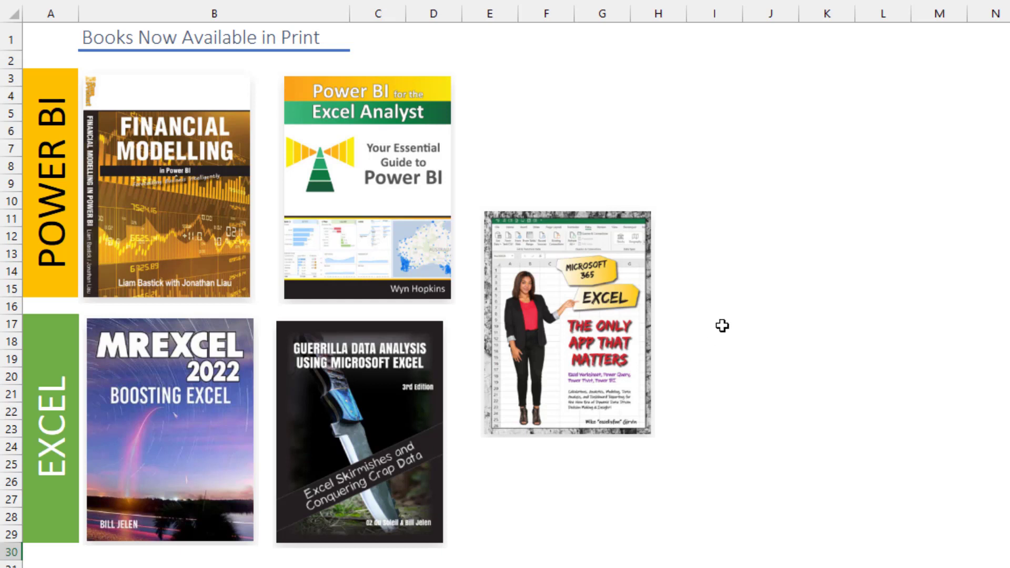
{"action": "mouse_move", "coordinate": [502, 496]}
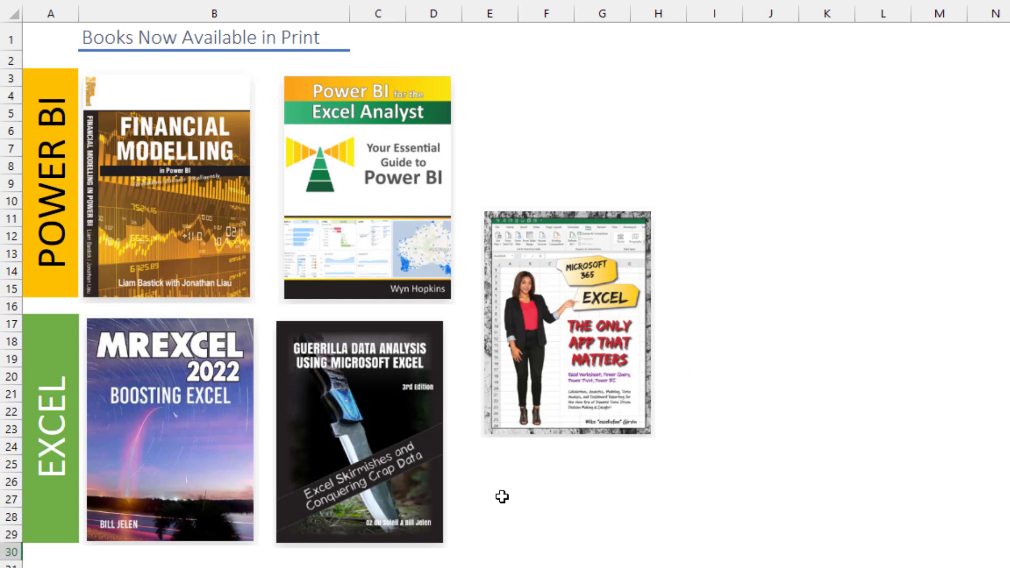
{"action": "mouse_move", "coordinate": [745, 552]}
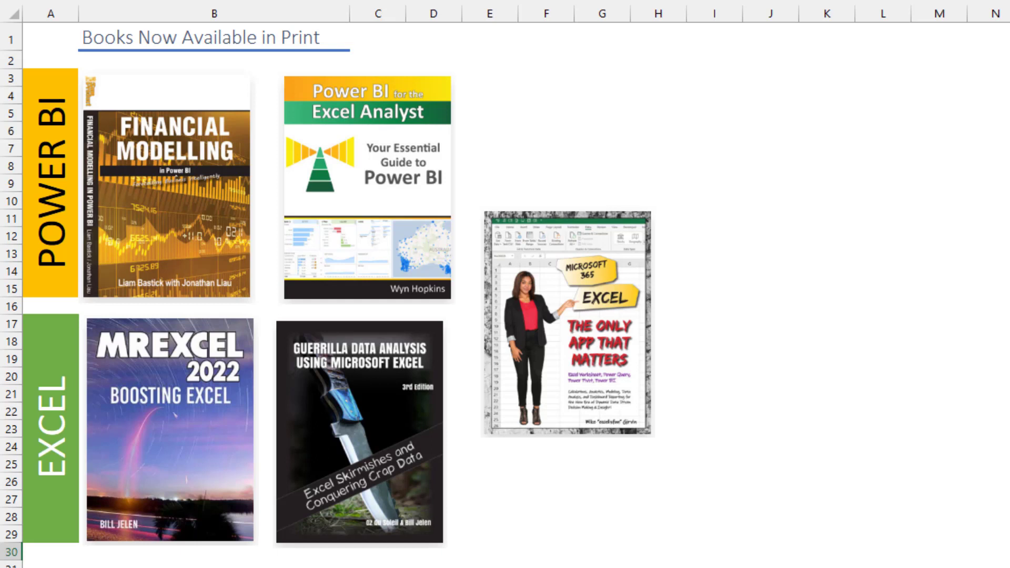
Step: Switch to the worksheet advertising the Power BI and Excel print books
{"action": "left_click", "coordinate": [245, 62]}
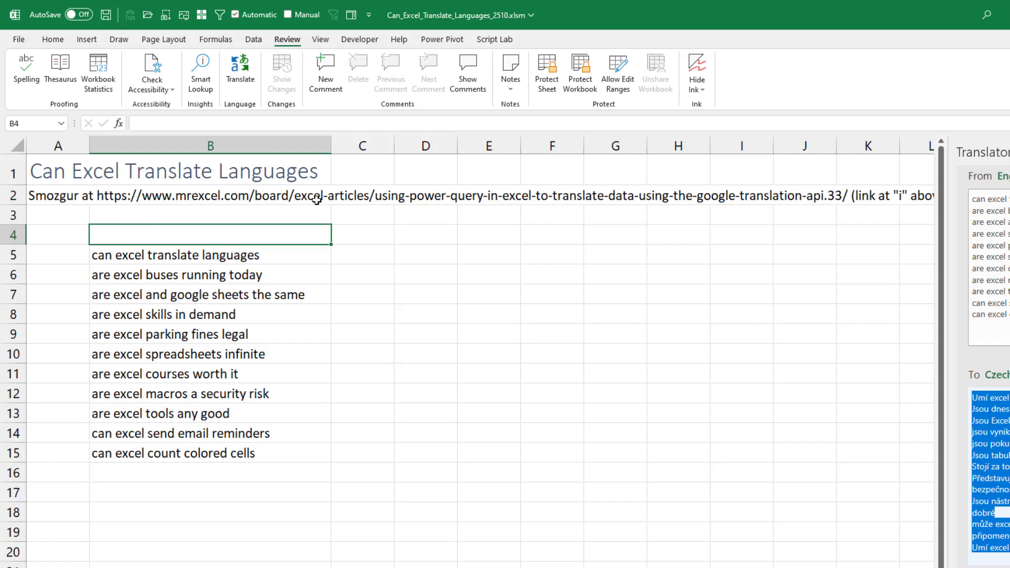
{"action": "mouse_move", "coordinate": [377, 200]}
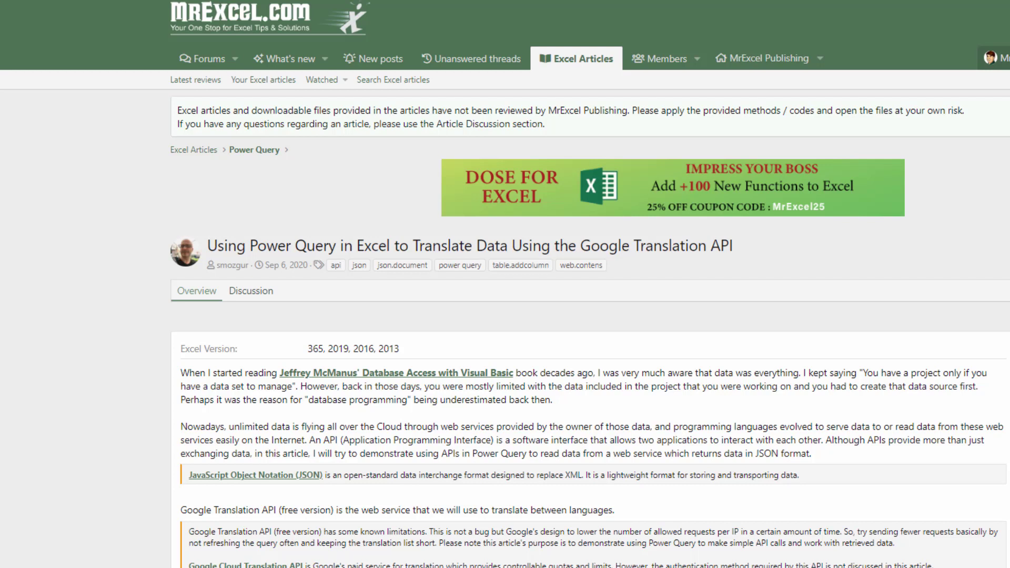
Step: Scroll the MrExcel article down to the fnTranslate Power Query code block
{"action": "scroll", "scroll_direction": "down", "scroll_amount": 3}
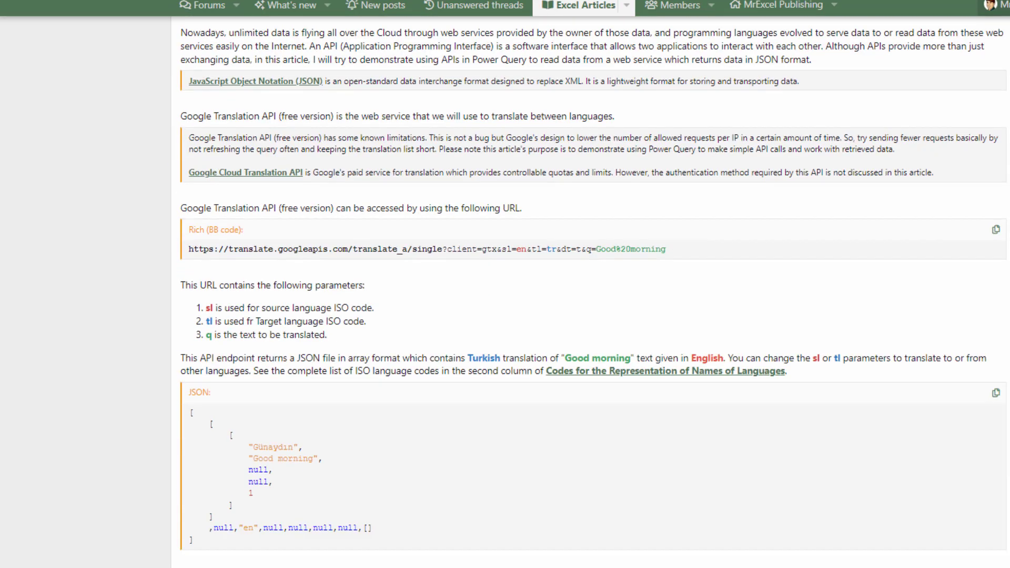
{"action": "scroll", "scroll_direction": "down", "scroll_amount": 3}
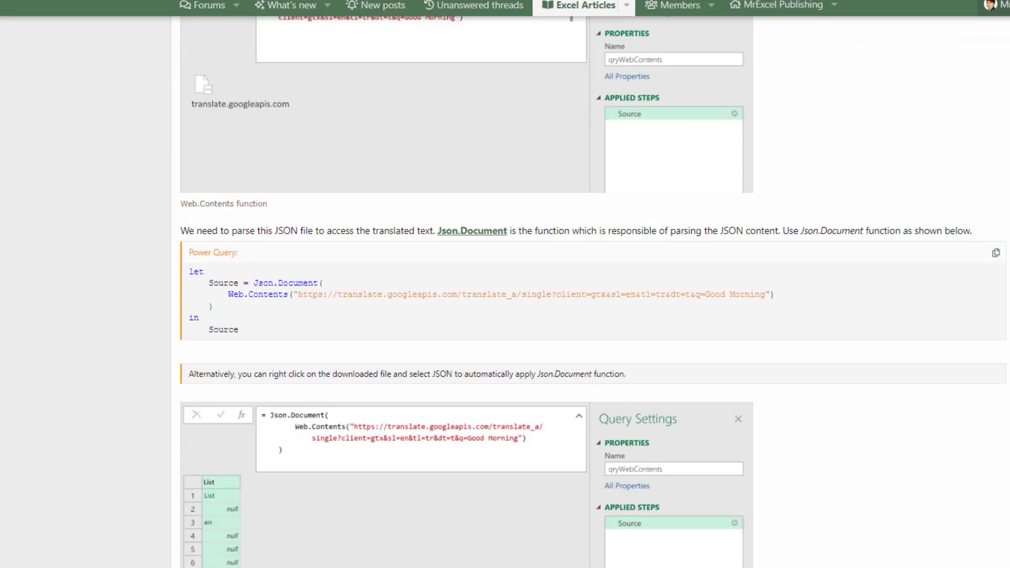
{"action": "scroll", "scroll_direction": "down", "scroll_amount": 3}
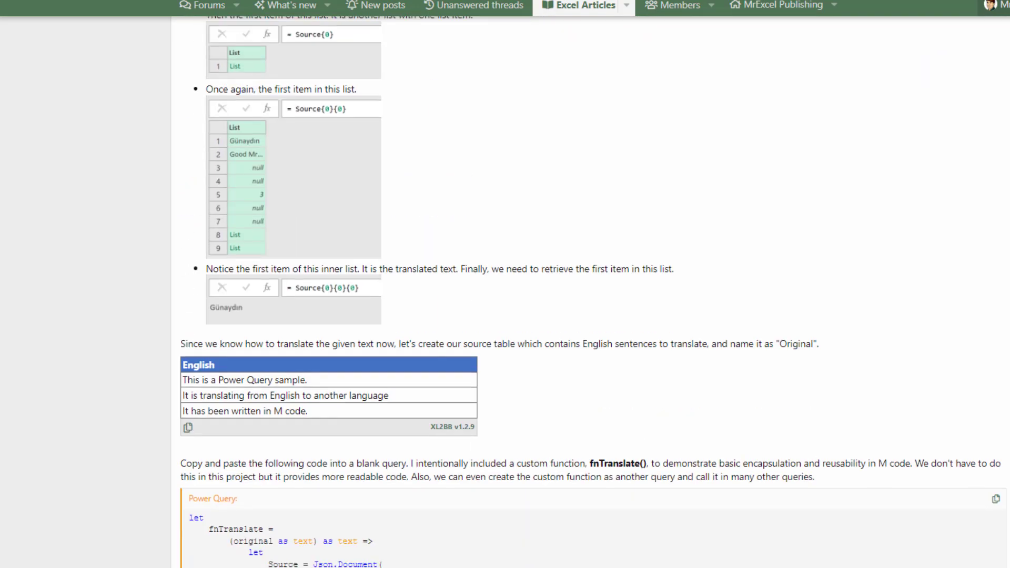
{"action": "scroll", "scroll_direction": "down", "scroll_amount": 3}
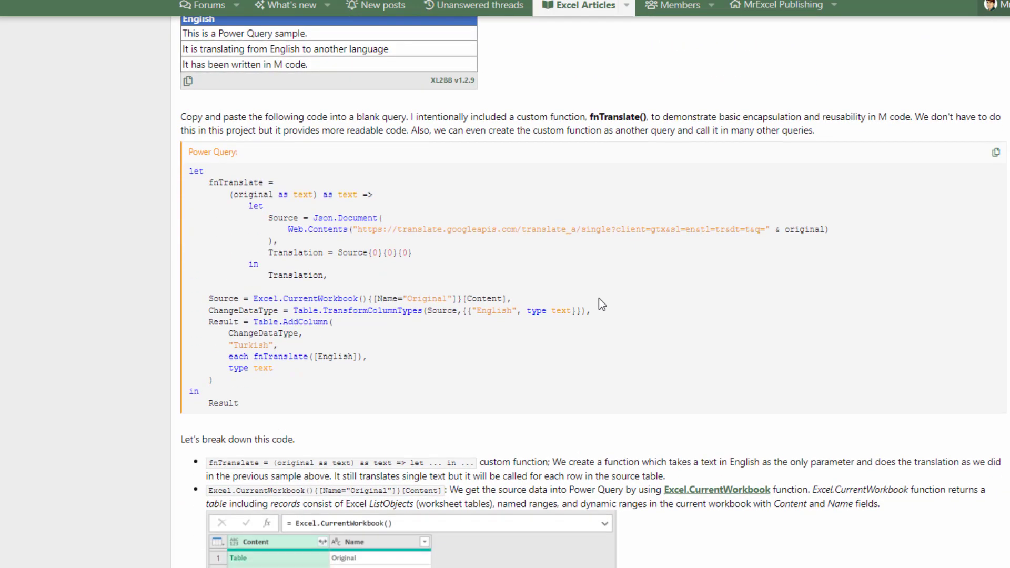
{"action": "mouse_move", "coordinate": [324, 349]}
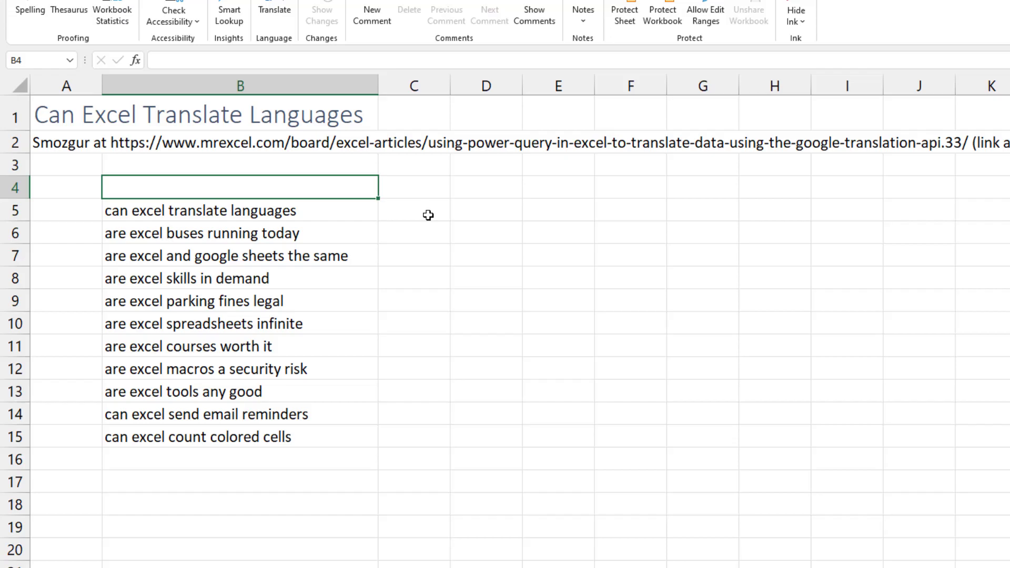
Step: Head the list with English, convert it to a table, and name the table Original
{"action": "type", "text": "Eng"}
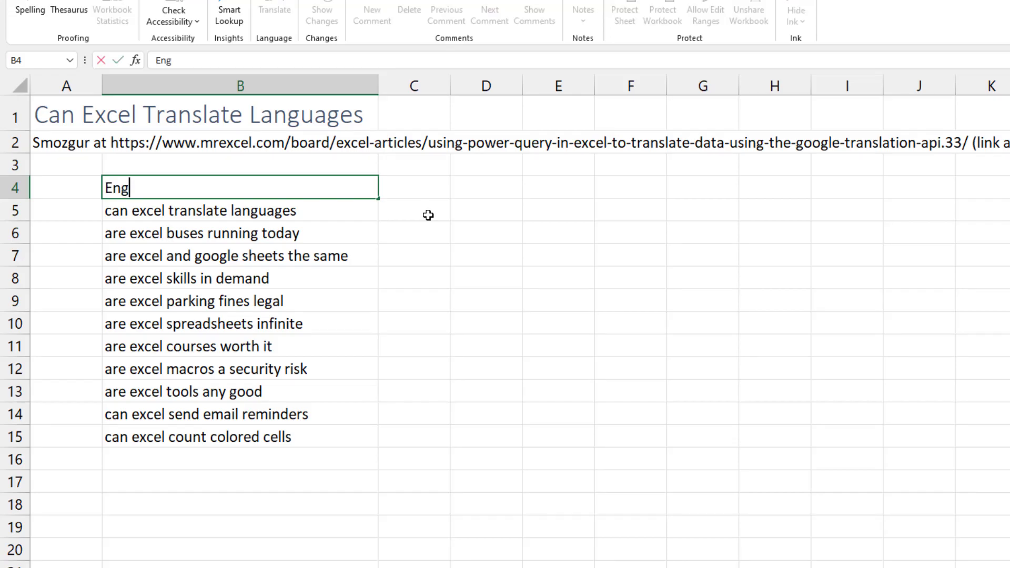
{"action": "type", "text": "lish"}
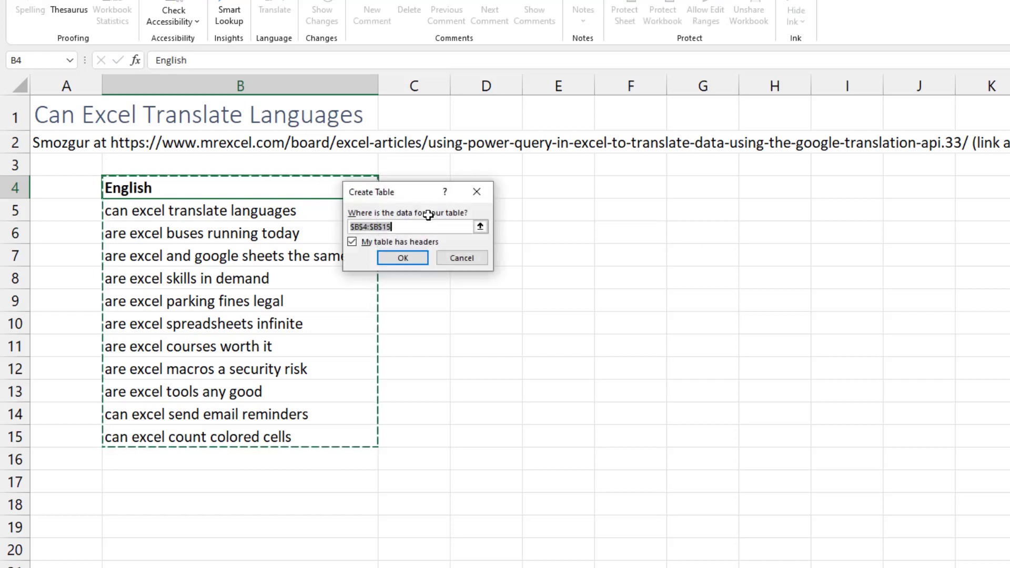
{"action": "left_click", "coordinate": [402, 256]}
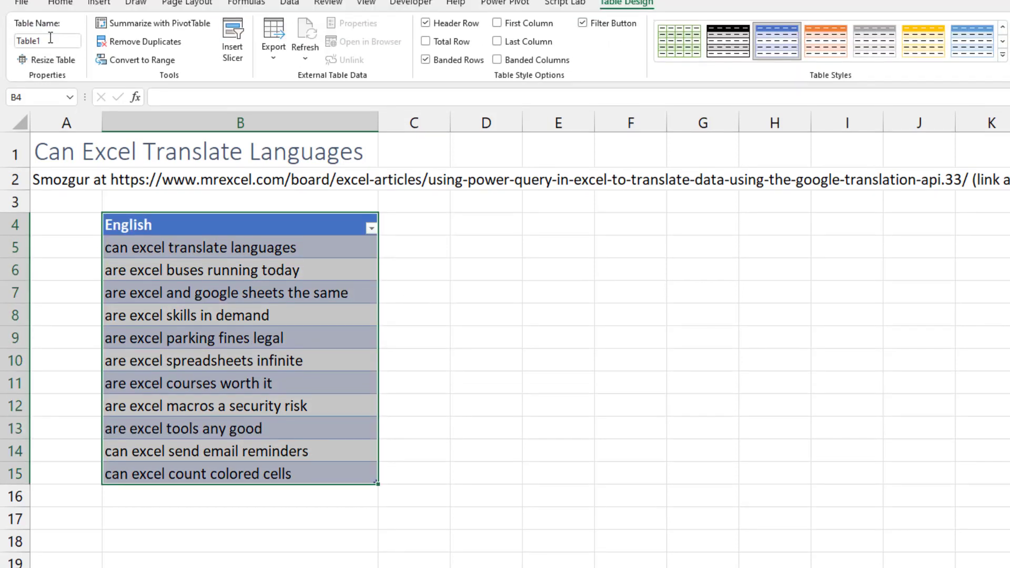
{"action": "type", "text": "Original"}
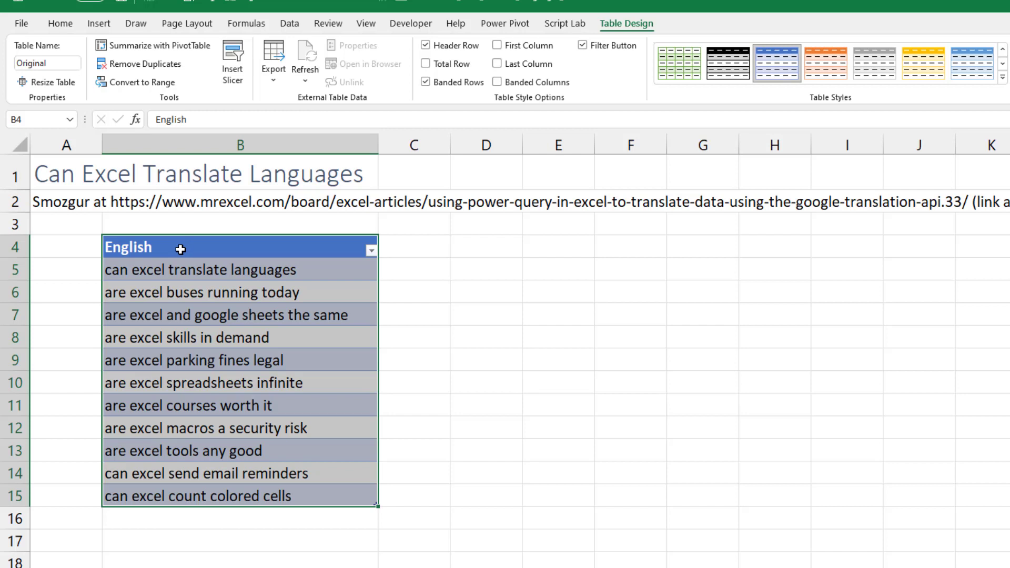
{"action": "left_click", "coordinate": [289, 23]}
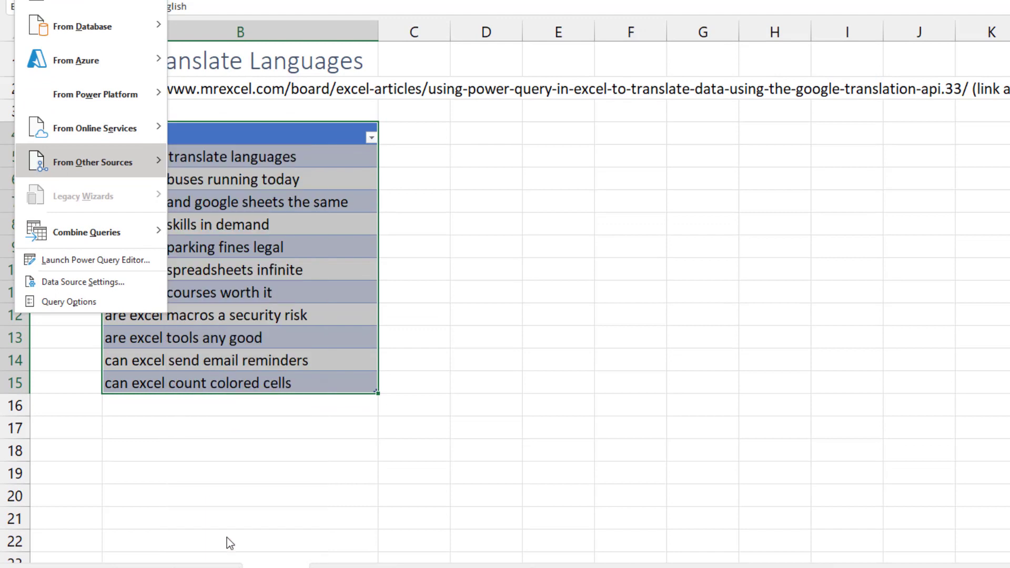
Step: Start a blank query, Query1, and open it in Power Query's Advanced Editor
{"action": "left_click", "coordinate": [98, 259]}
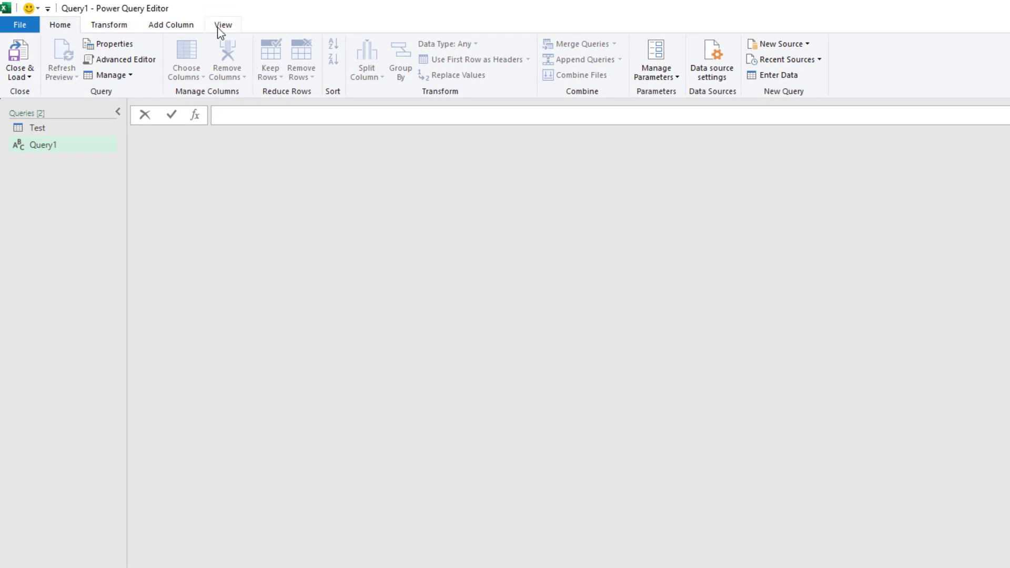
{"action": "left_click", "coordinate": [223, 25]}
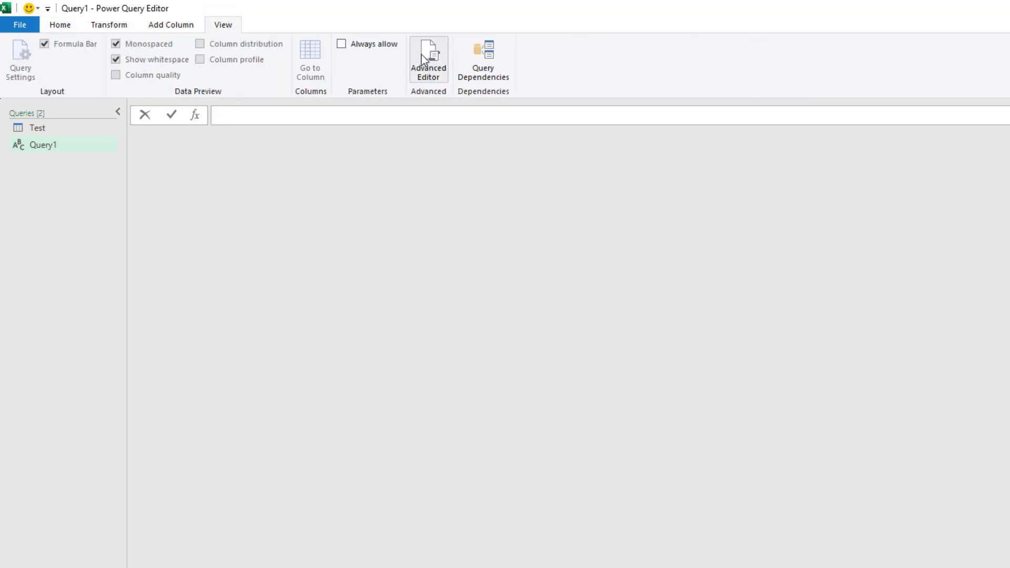
{"action": "left_click", "coordinate": [428, 58]}
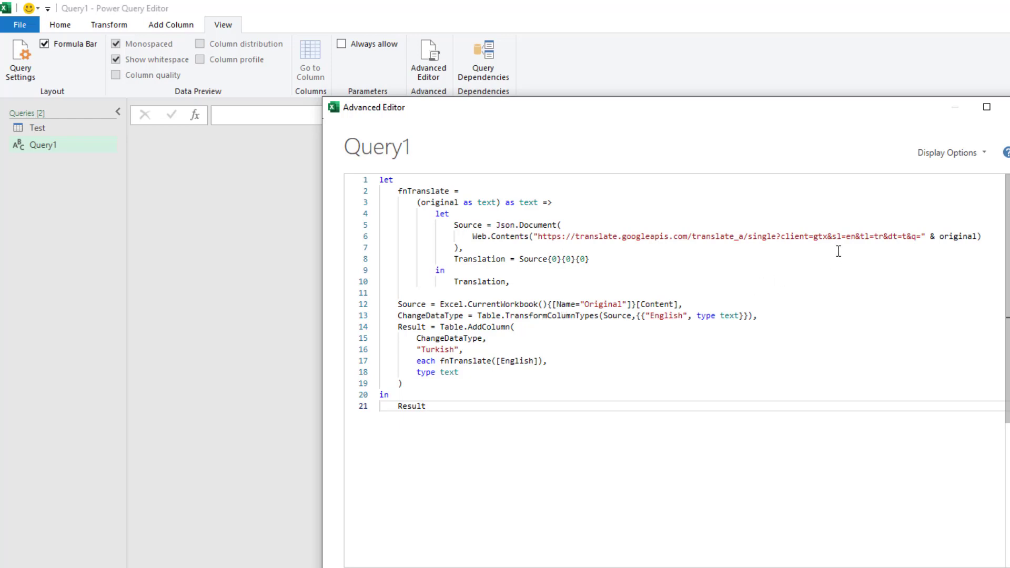
Step: Change the M code's target language to es and rename the new column Spanish
{"action": "left_click", "coordinate": [425, 406]}
{"action": "type", "text": "es"}
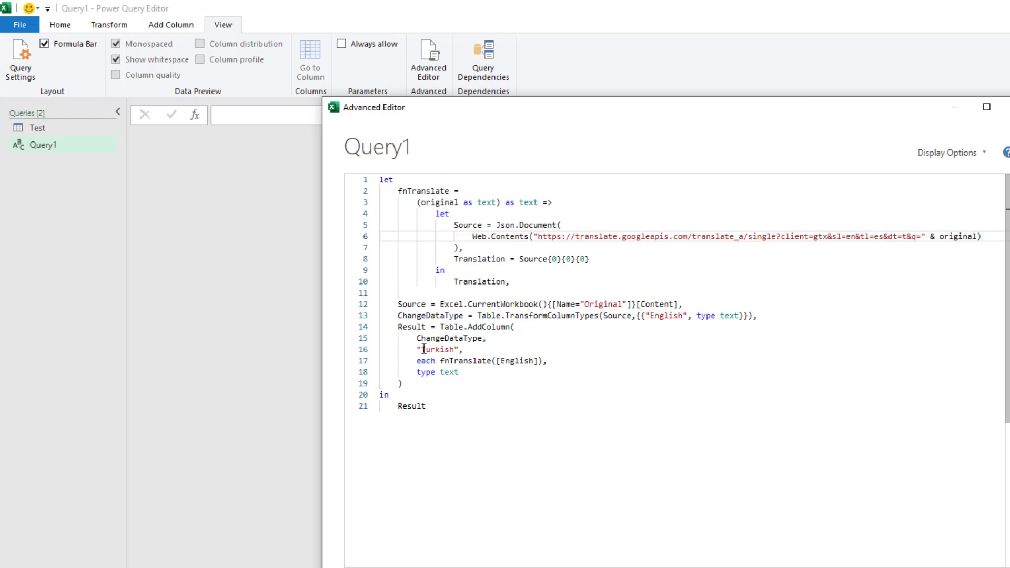
{"action": "type", "text": "S"}
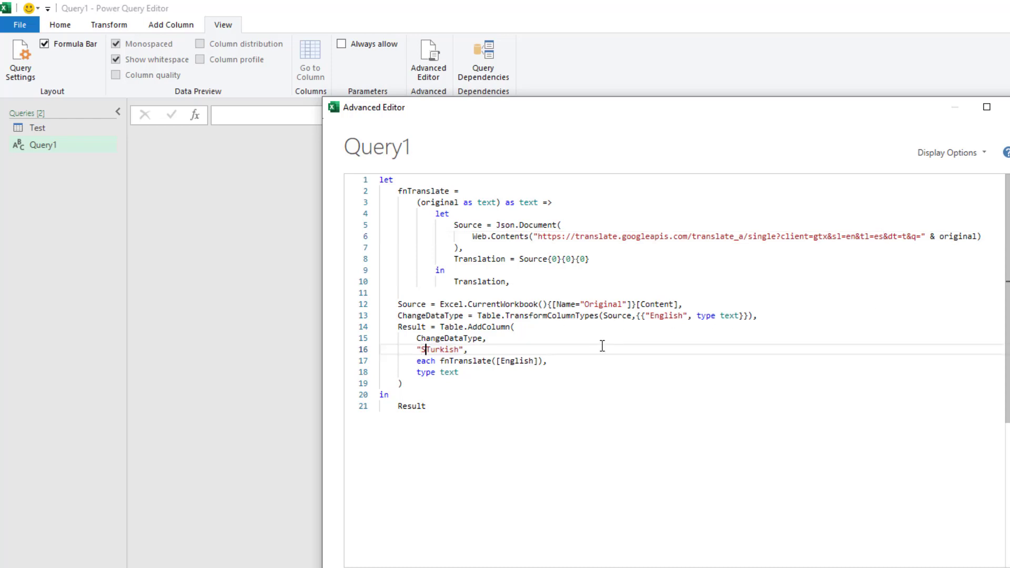
{"action": "type", "text": "Spanish"}
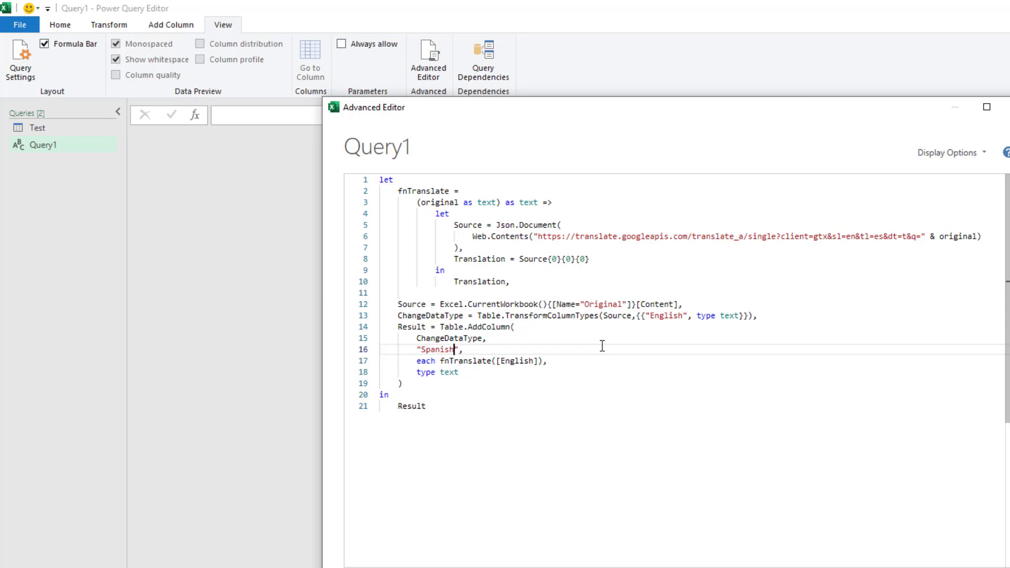
{"action": "mouse_move", "coordinate": [528, 342]}
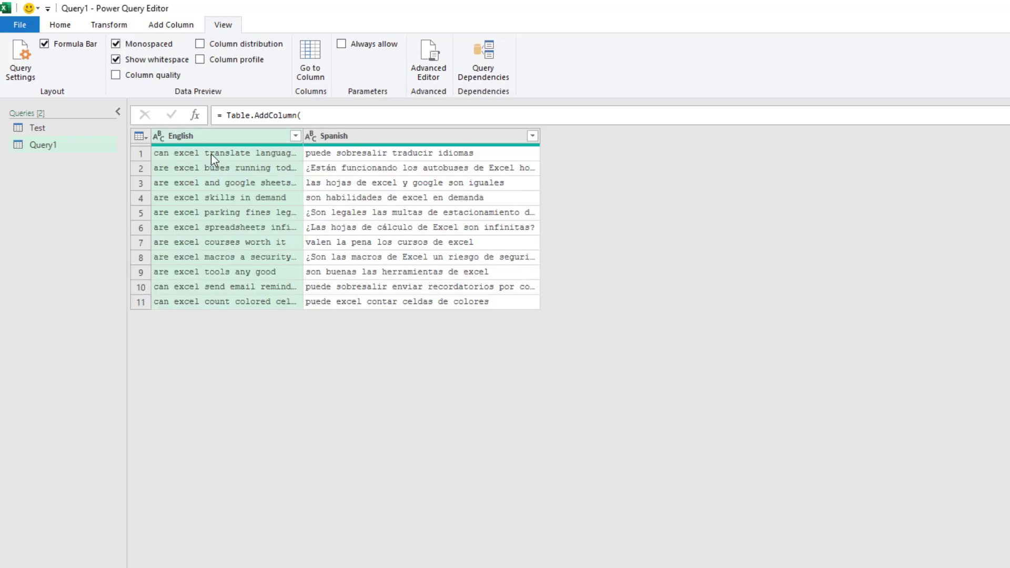
{"action": "mouse_move", "coordinate": [397, 177]}
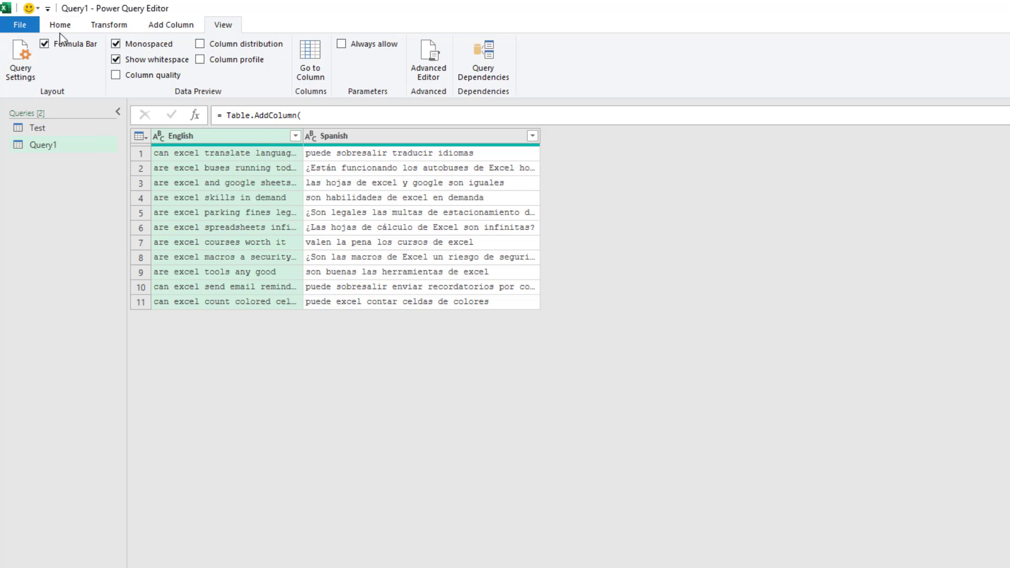
Step: Choose Close & Load To... from the editor's Home commands
{"action": "left_click", "coordinate": [59, 24]}
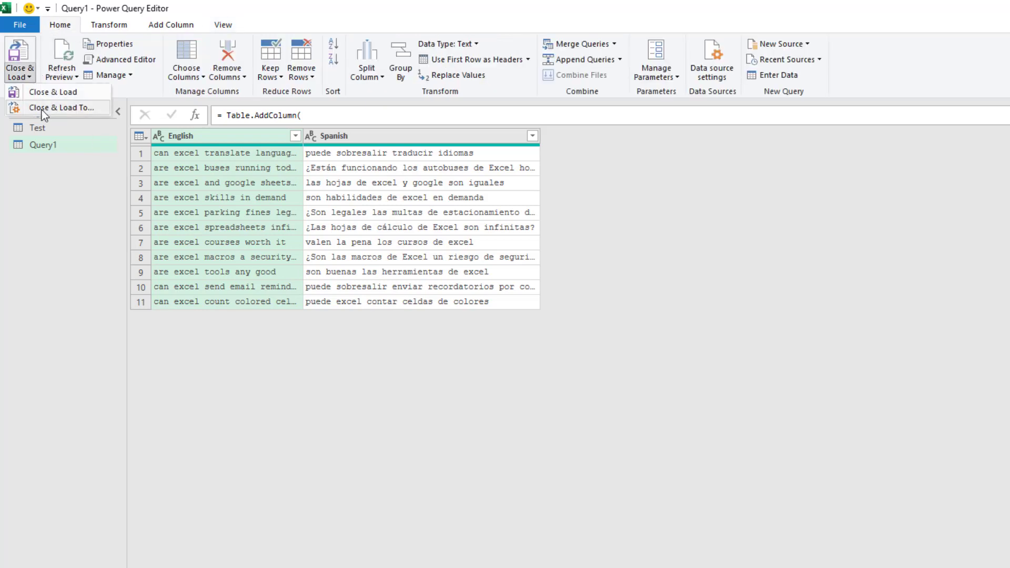
{"action": "left_click", "coordinate": [62, 107]}
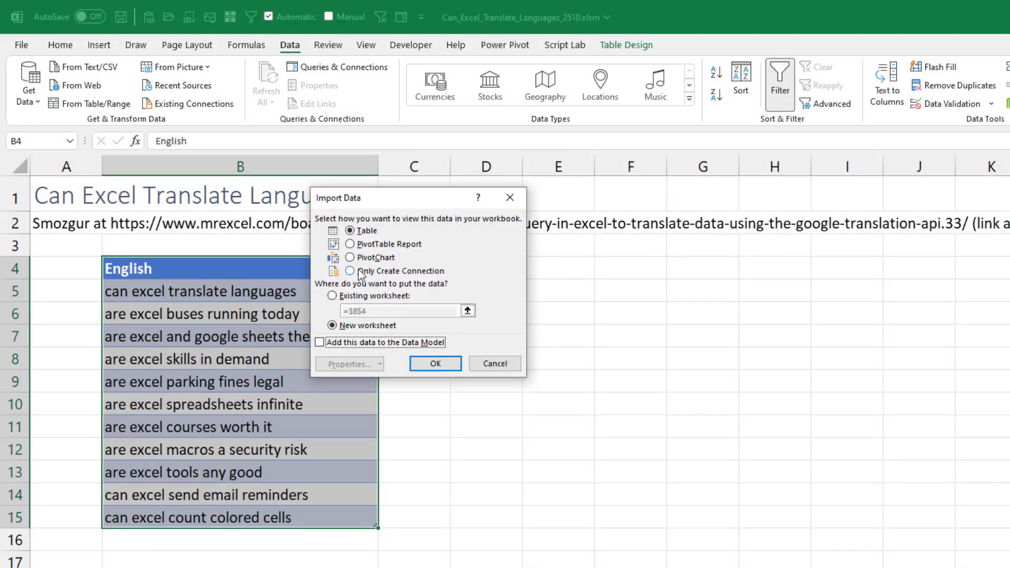
Step: Load the query as a table on the existing worksheet at D4
{"action": "left_click", "coordinate": [332, 295]}
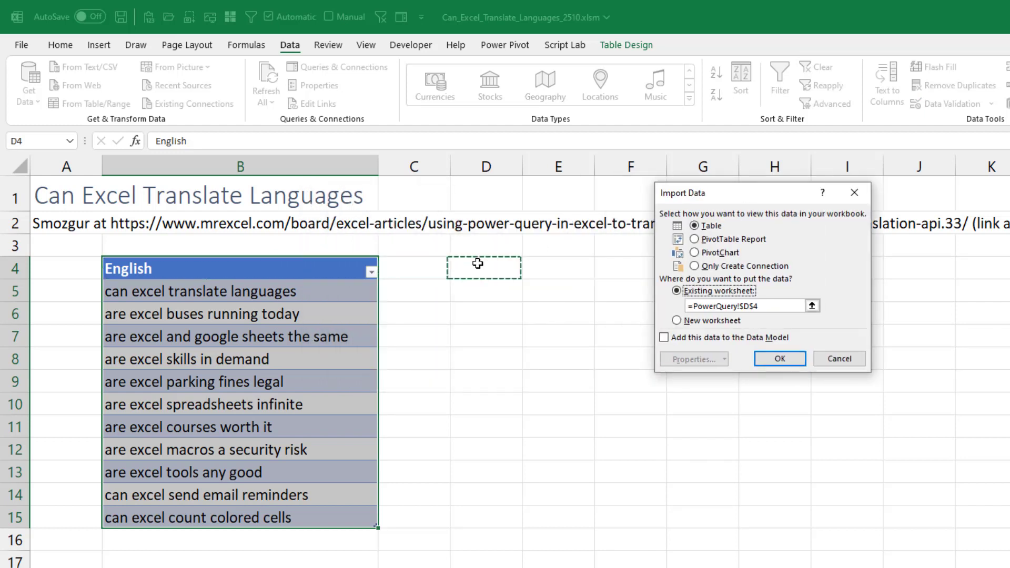
{"action": "left_click", "coordinate": [779, 358]}
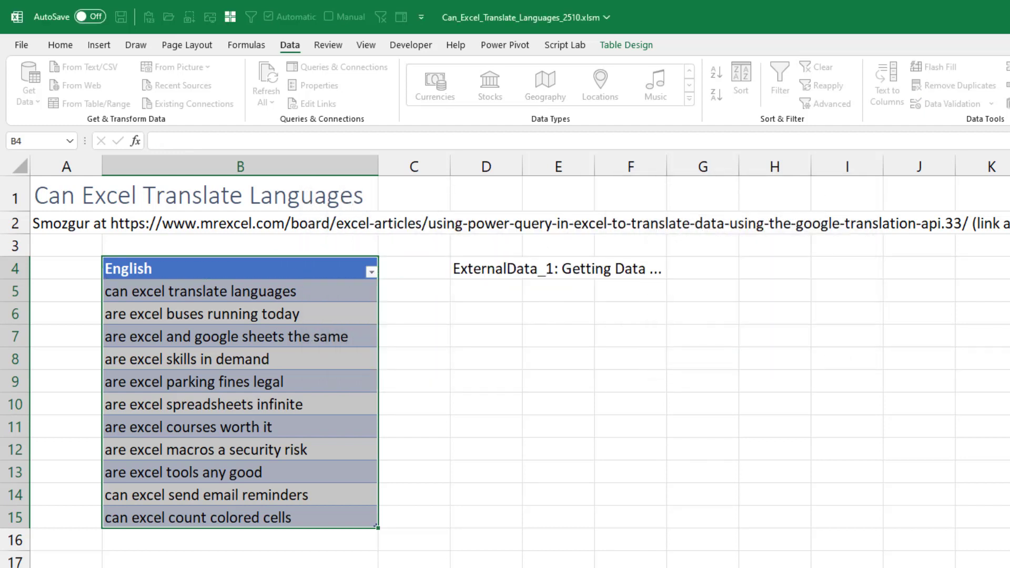
{"action": "left_click", "coordinate": [265, 82]}
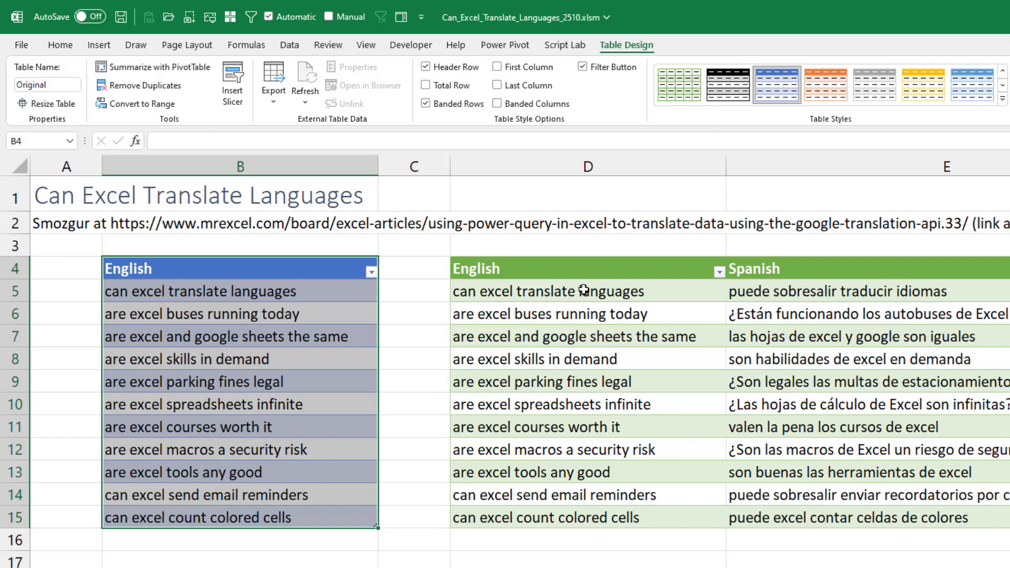
{"action": "mouse_move", "coordinate": [771, 295]}
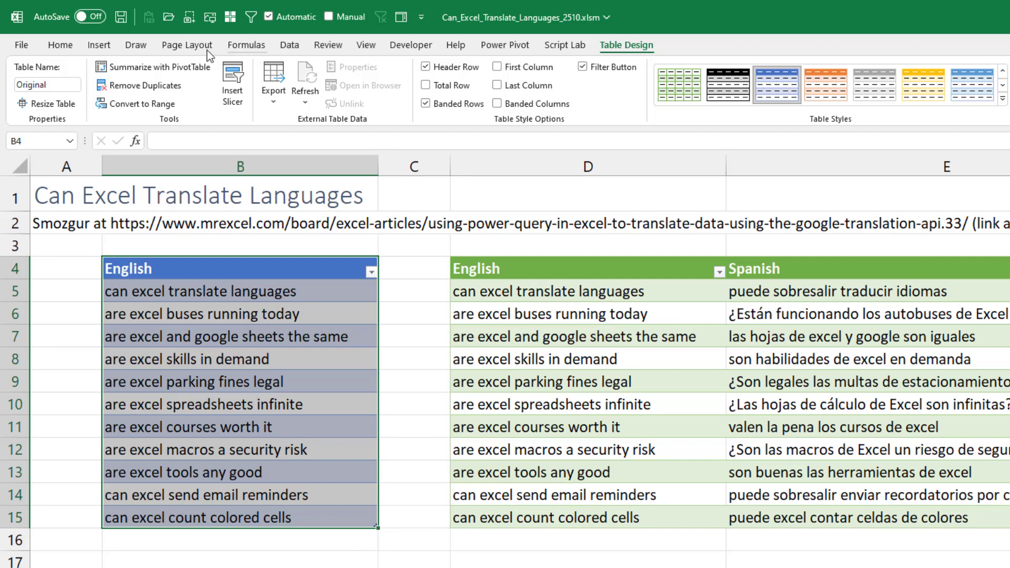
Step: Show the Review ribbon with its Translate and proofing commands beside the loaded table
{"action": "left_click", "coordinate": [328, 44]}
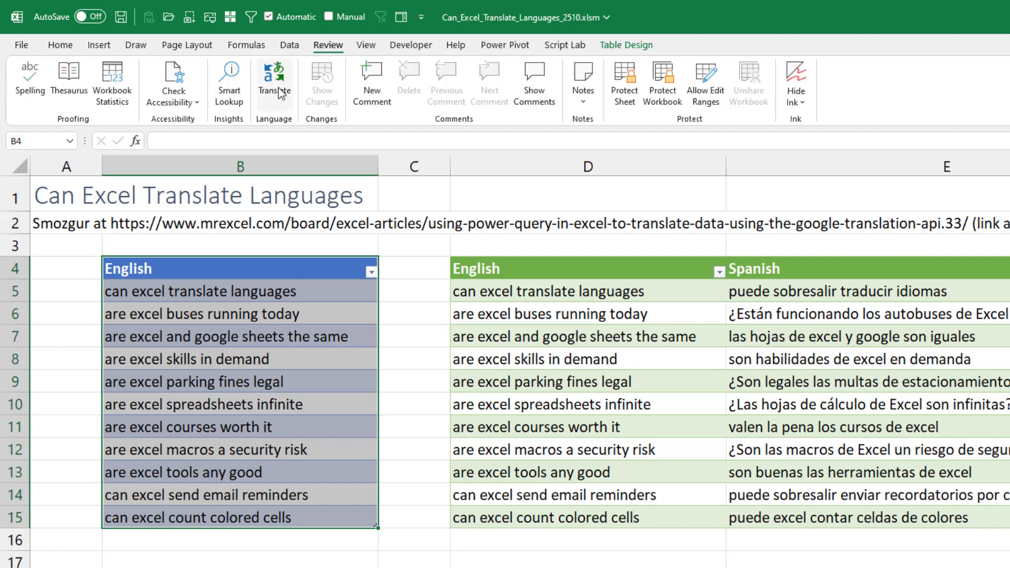
{"action": "mouse_move", "coordinate": [273, 79]}
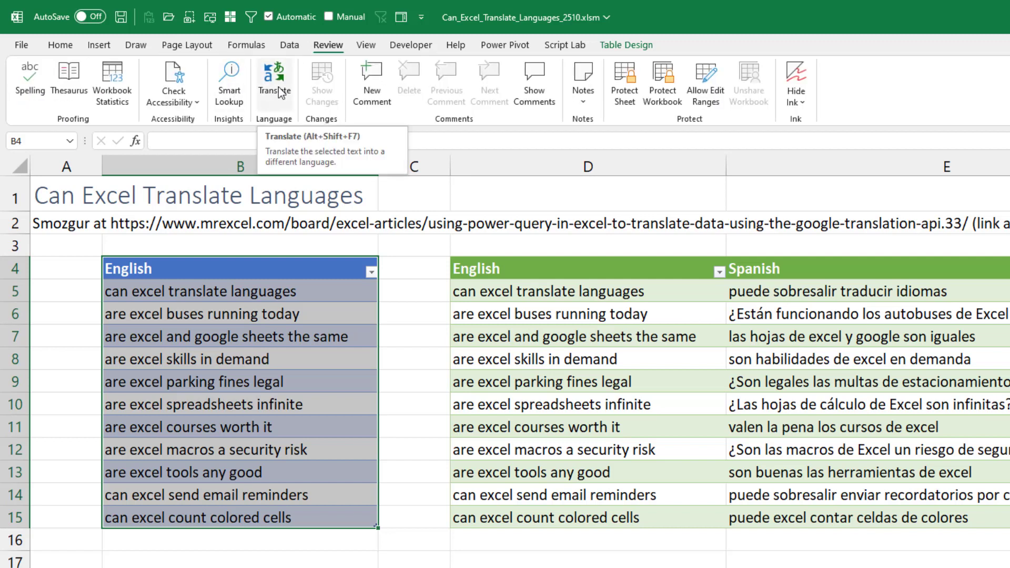